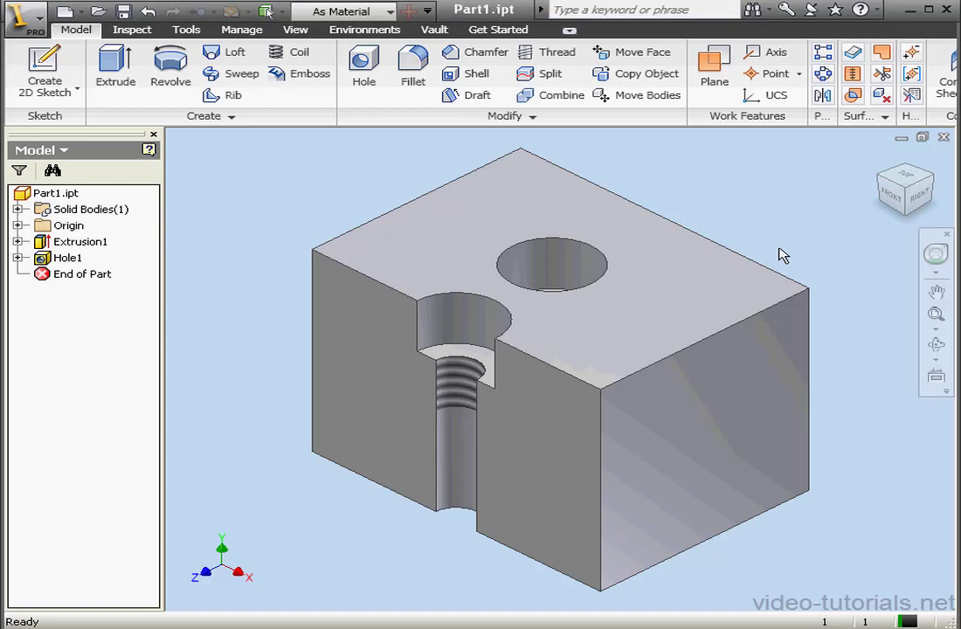
Delete Hole1 from the browser without removing its consumed placement sketch
right_click(68, 257)
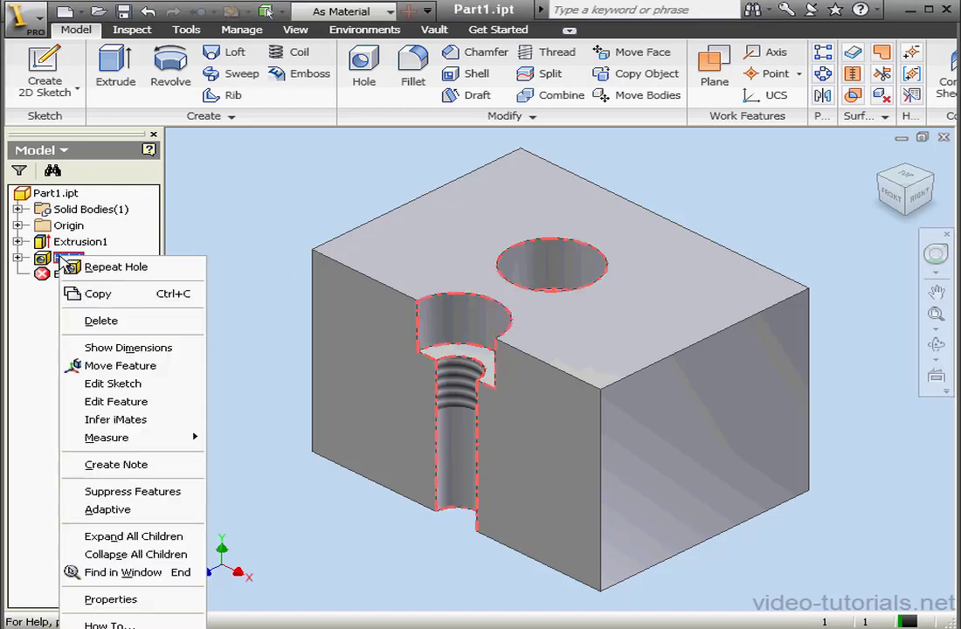
click(100, 322)
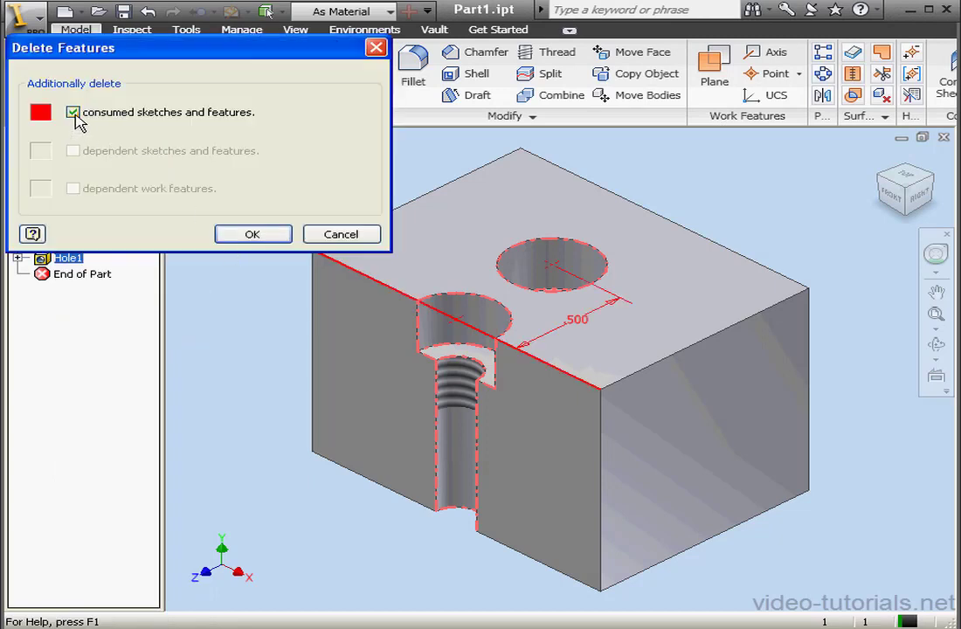
click(253, 234)
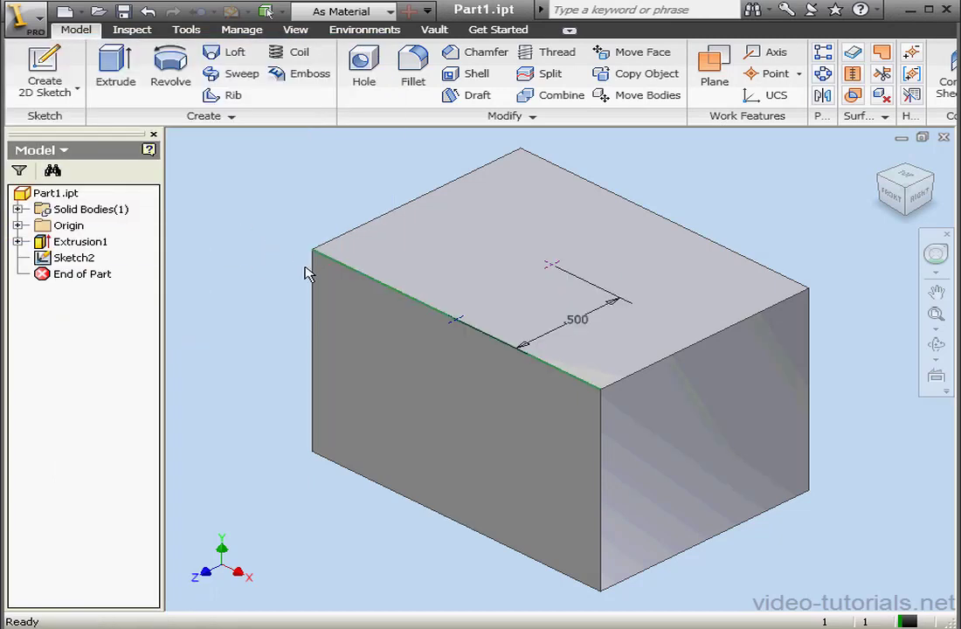
Begin a clearance hole for an ANSI Unified 1/4 screw at the sketch point
click(364, 66)
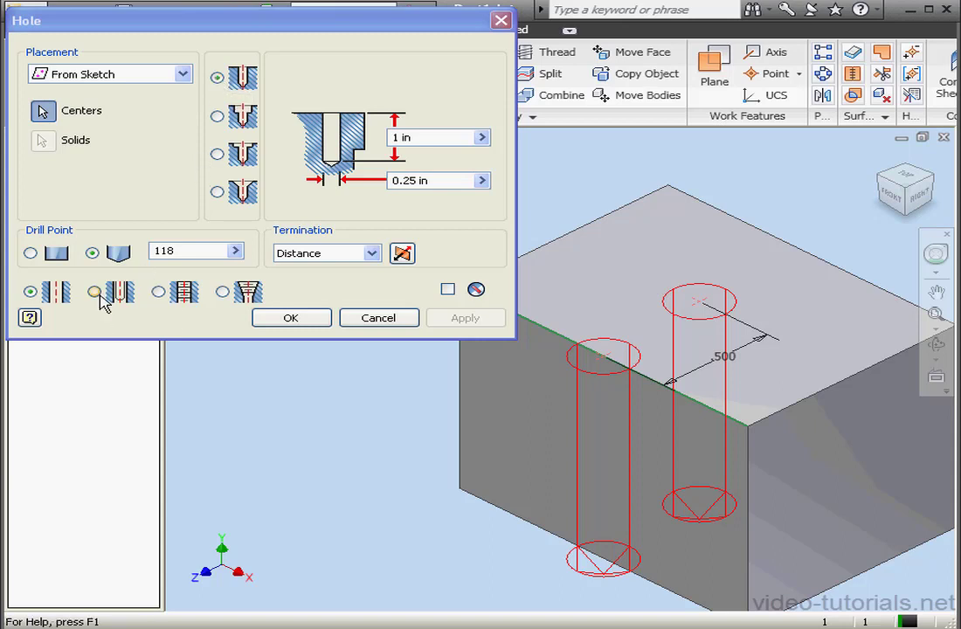
click(95, 291)
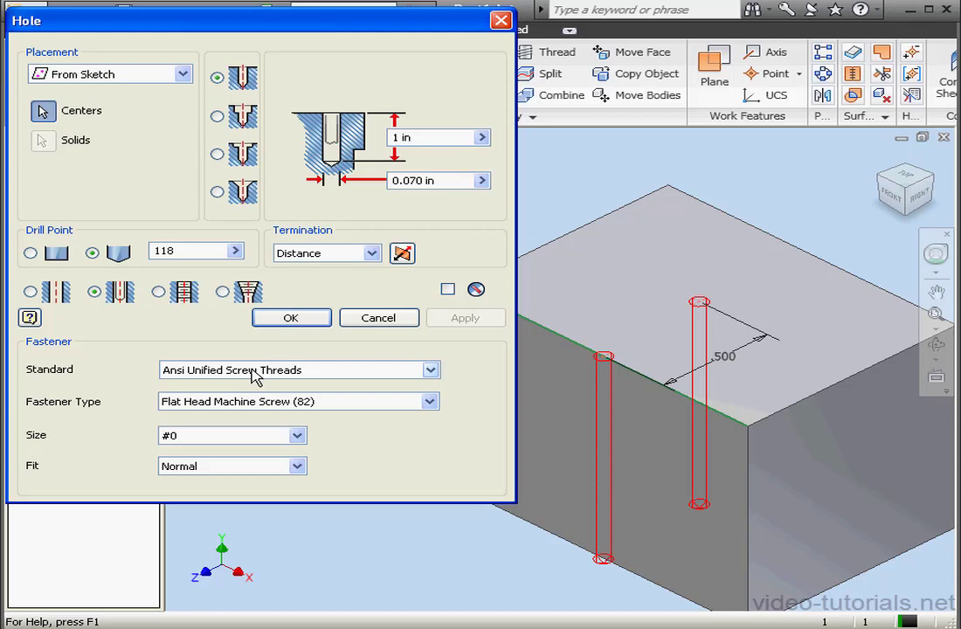
click(298, 435)
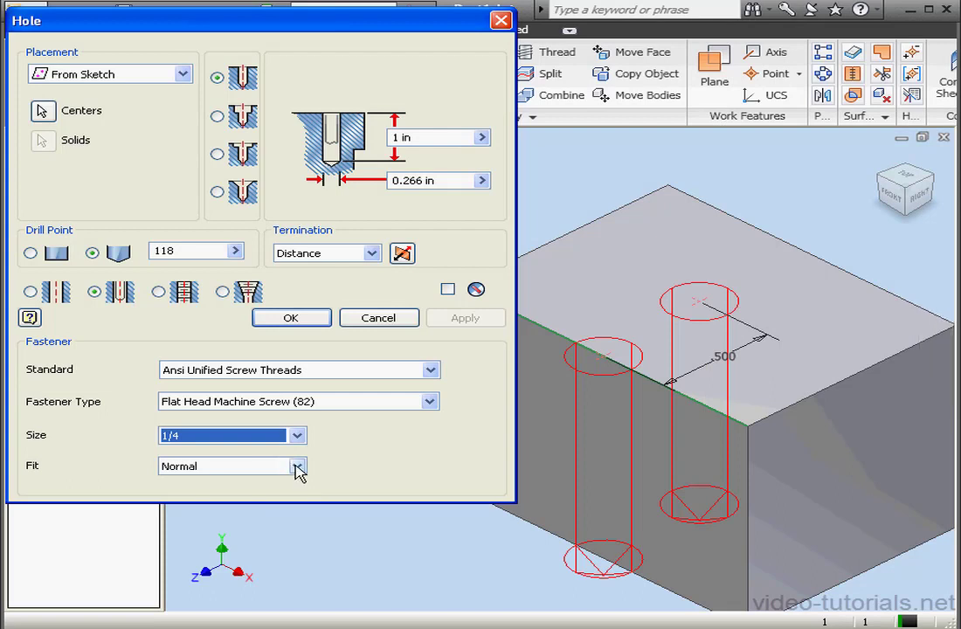
Try the Close fit to see its diameter, then return the fit to Normal
click(300, 465)
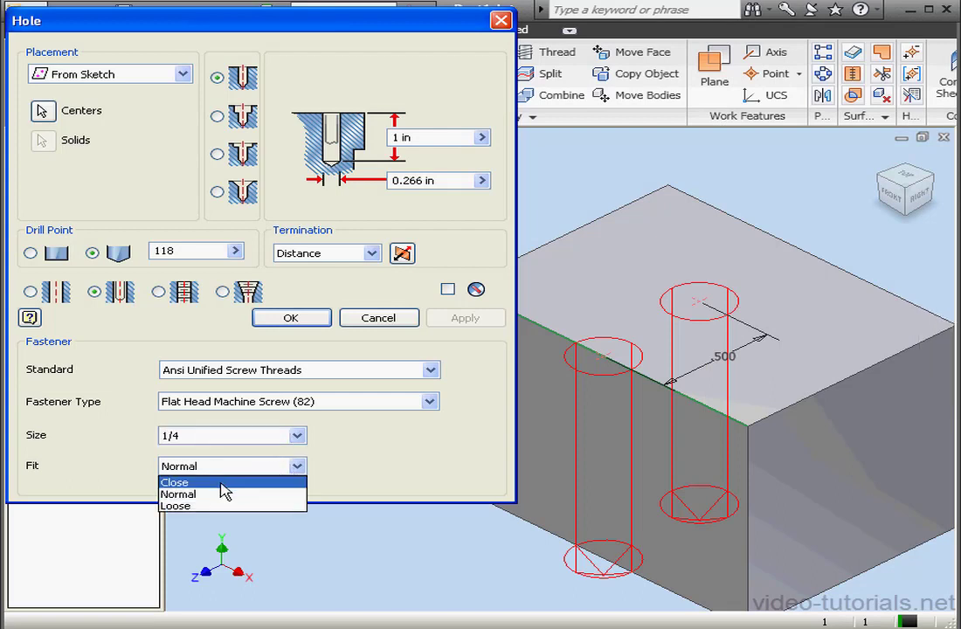
click(174, 482)
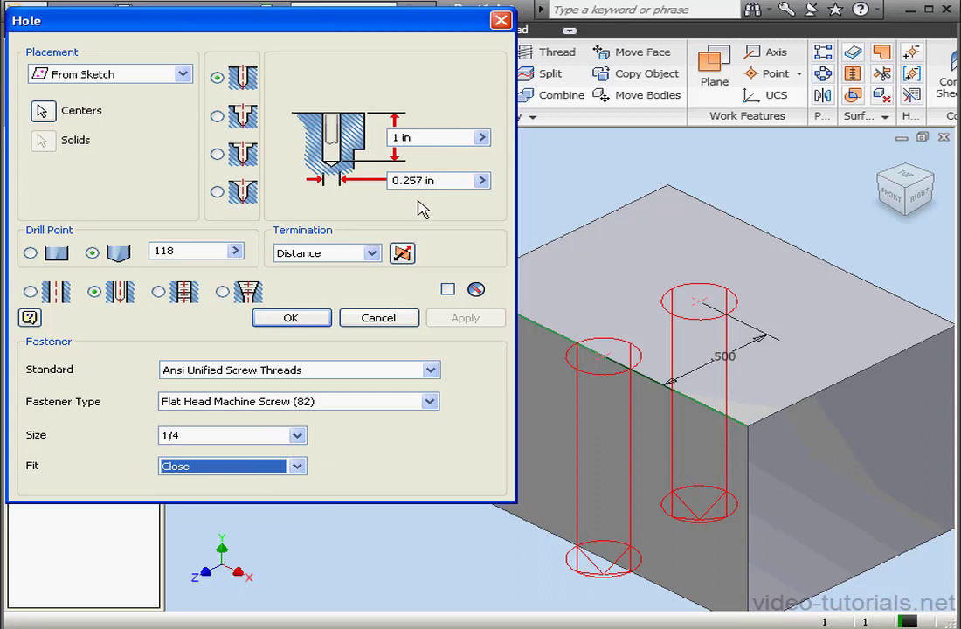
mouse_move(423, 202)
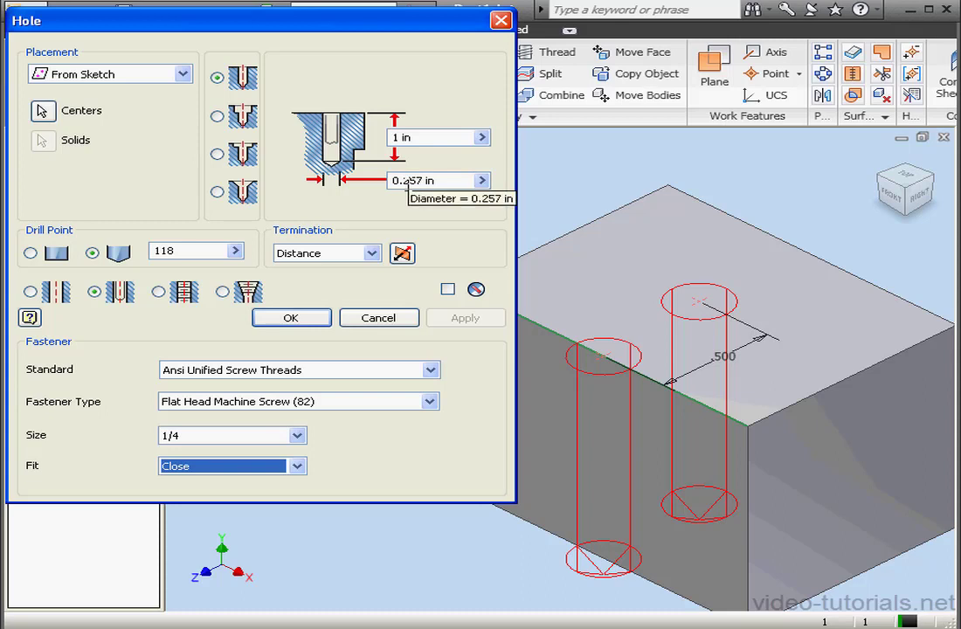
mouse_move(329, 427)
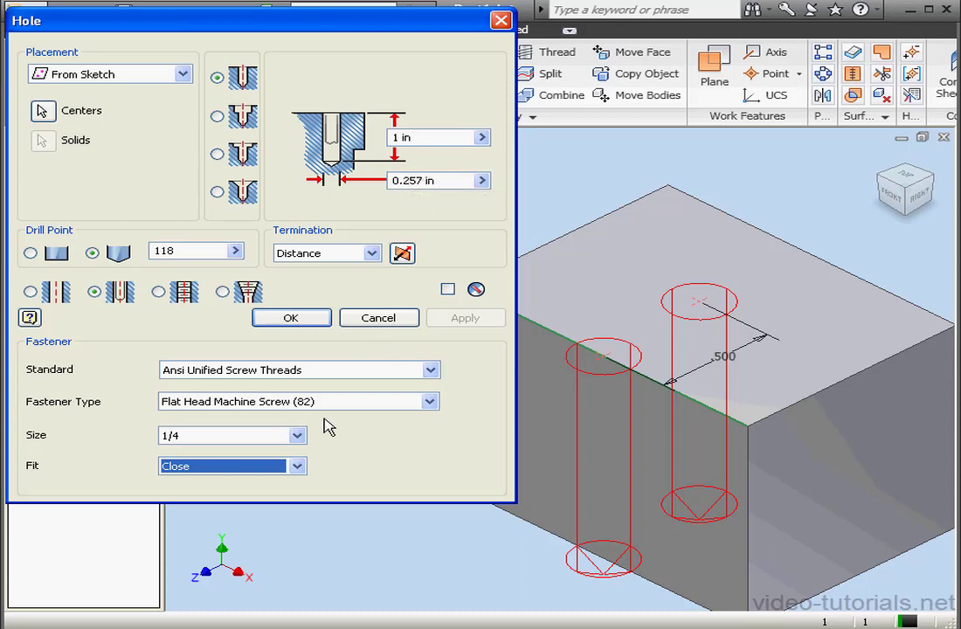
click(231, 465)
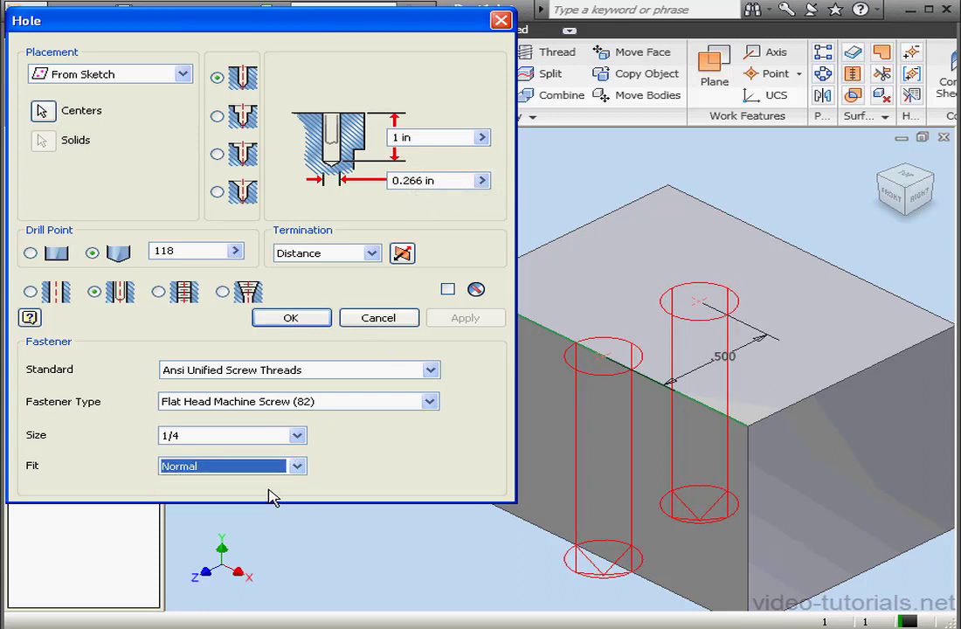
mouse_move(413, 208)
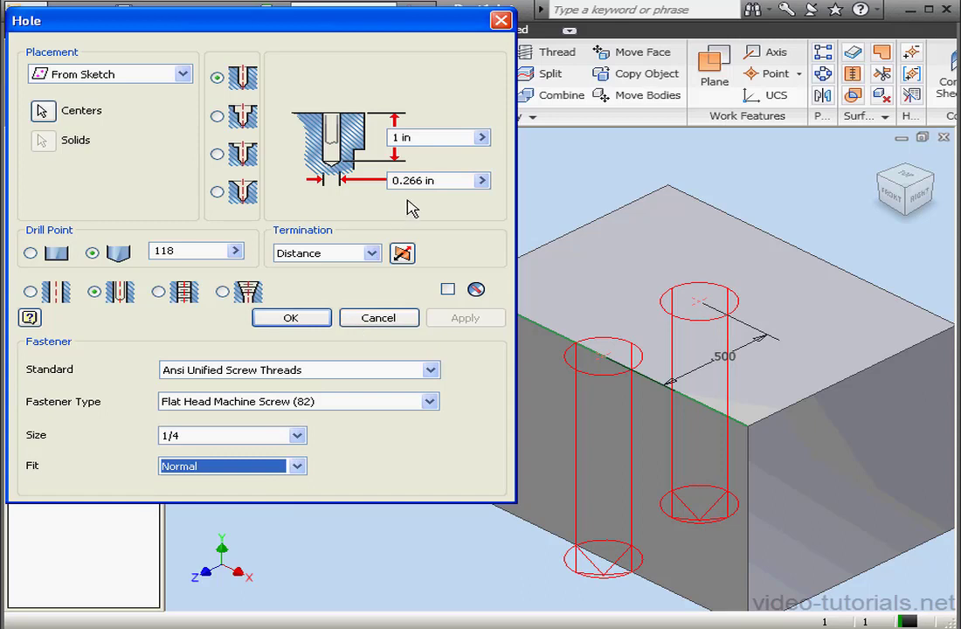
mouse_move(413, 200)
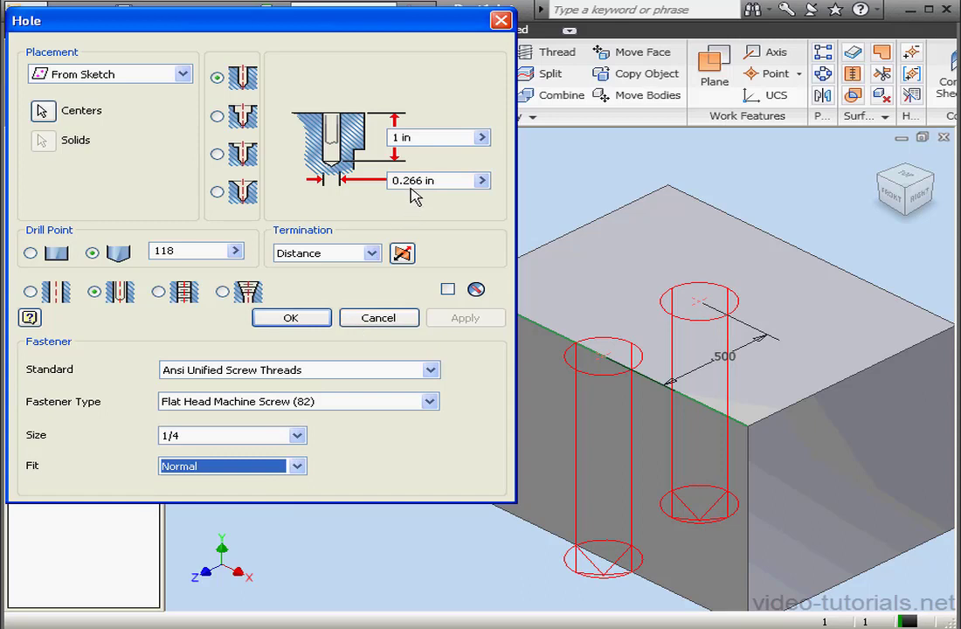
Set the fit to Loose (0.281 in diameter) and create the clearance hole
click(297, 465)
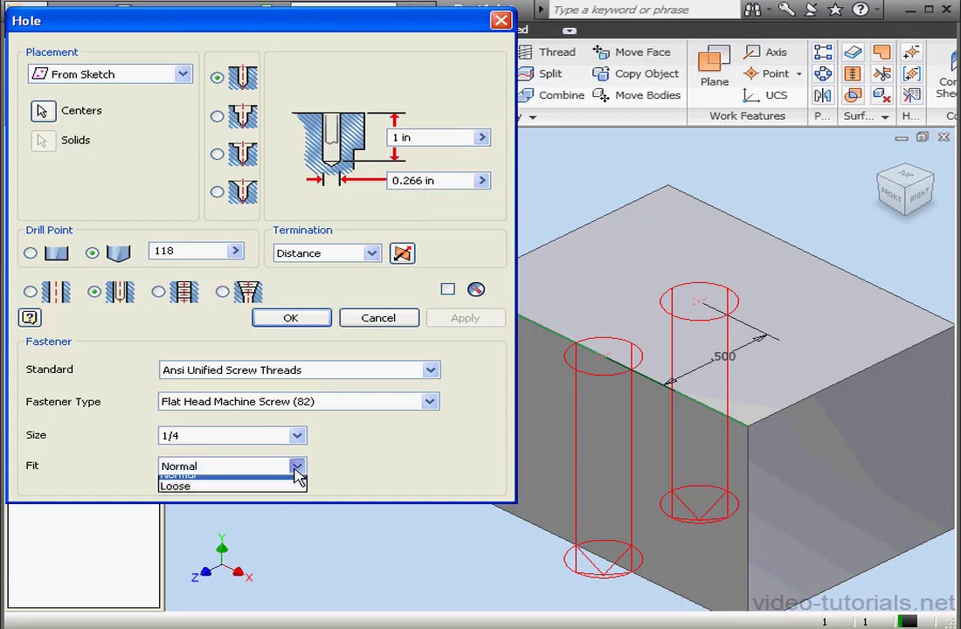
click(175, 486)
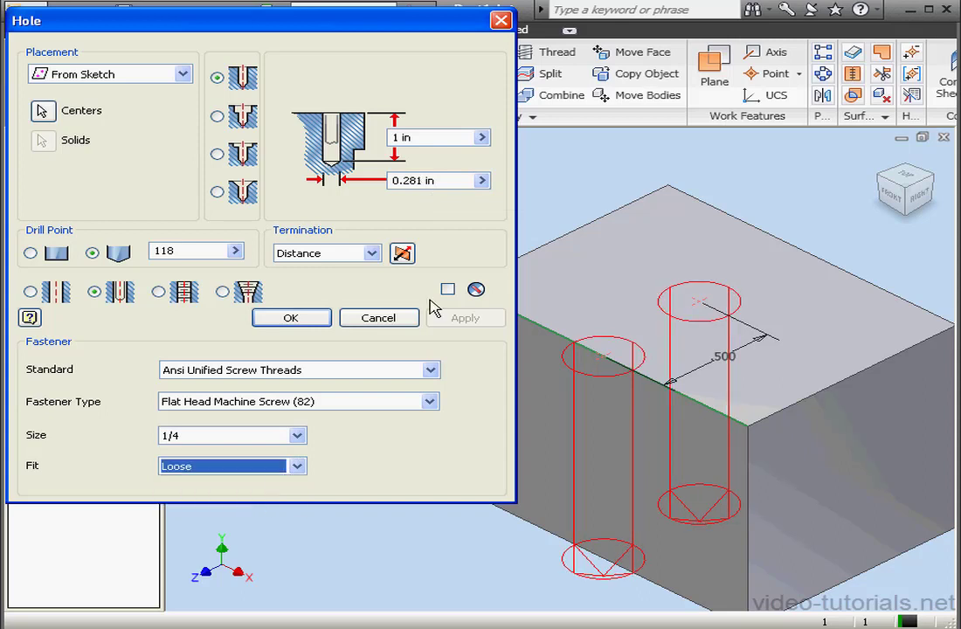
mouse_move(410, 203)
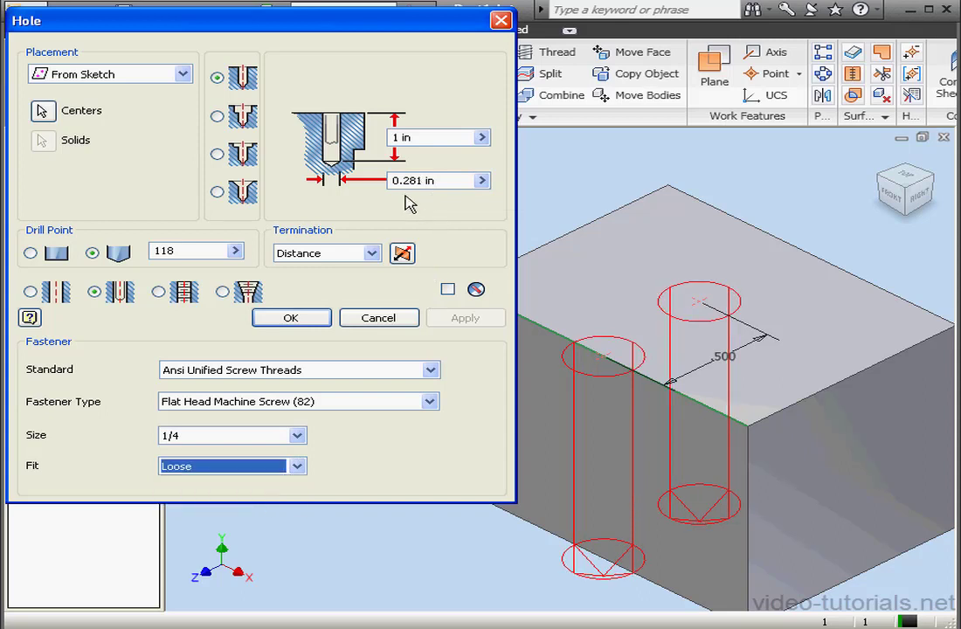
mouse_move(416, 202)
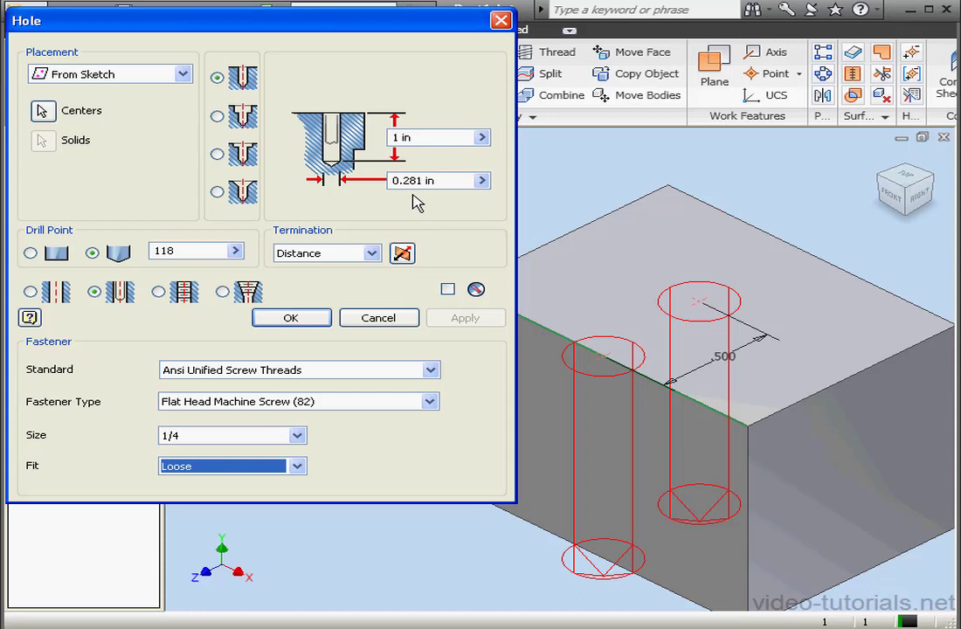
mouse_move(427, 228)
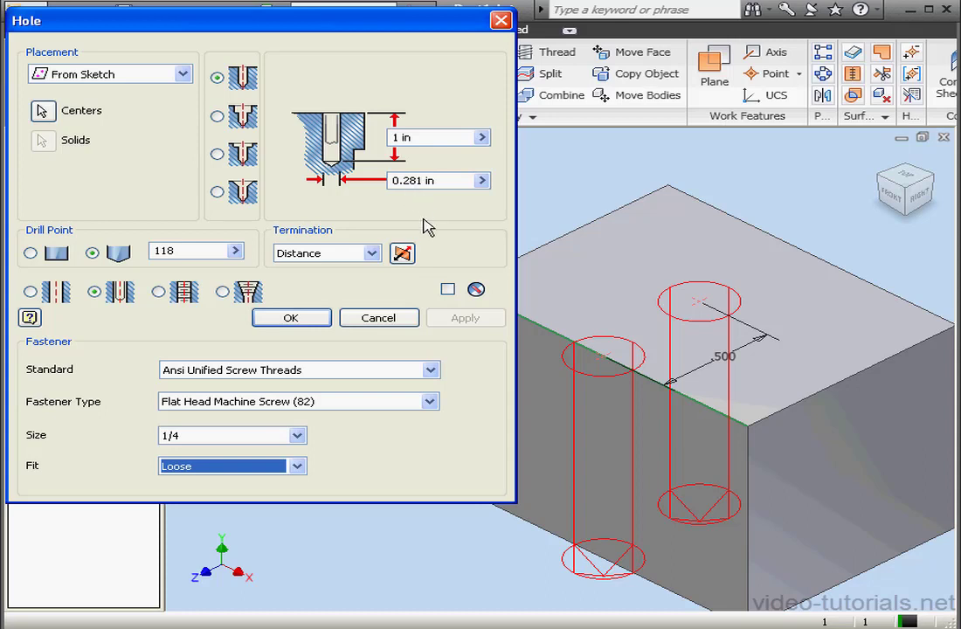
click(290, 318)
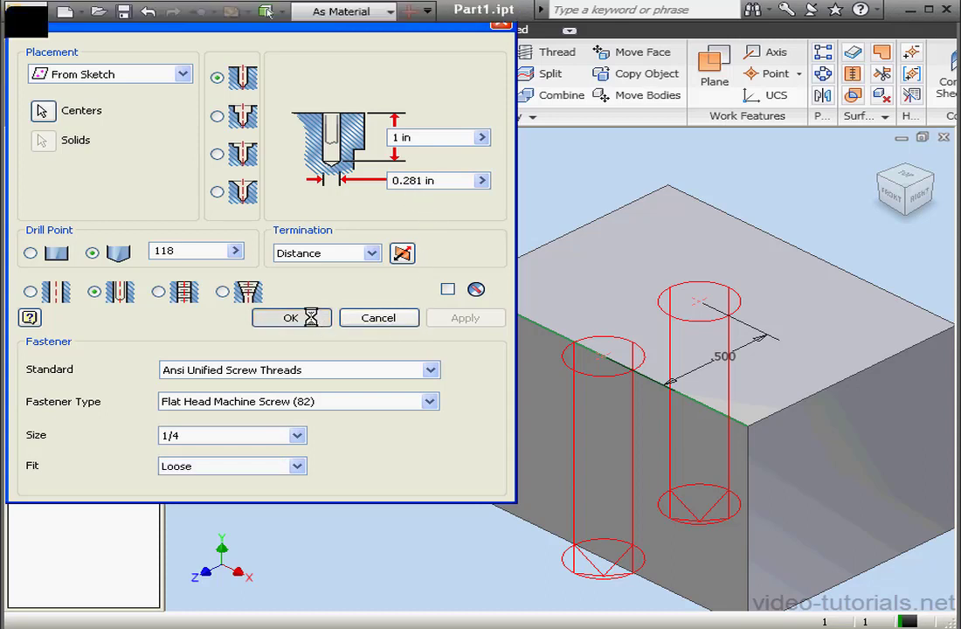
Measure across the hole edges with Measure Distance, confirming 0.281 in diameter
click(291, 318)
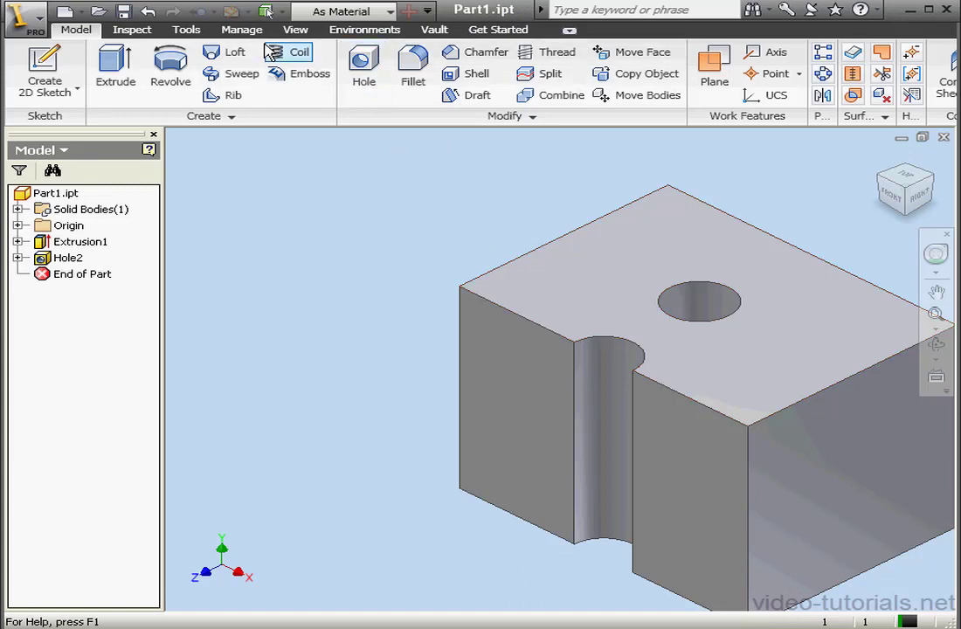
click(185, 28)
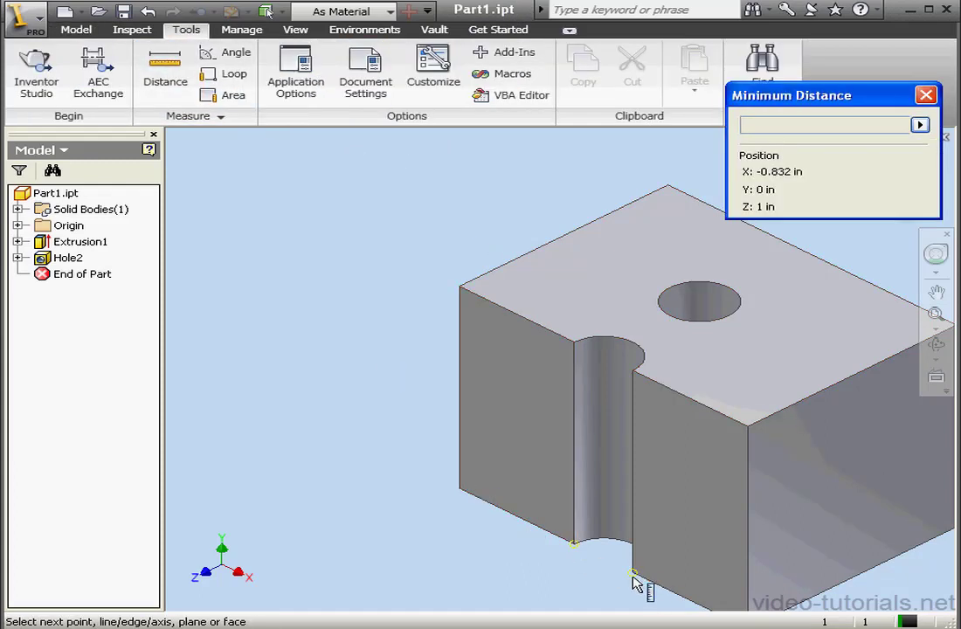
click(633, 577)
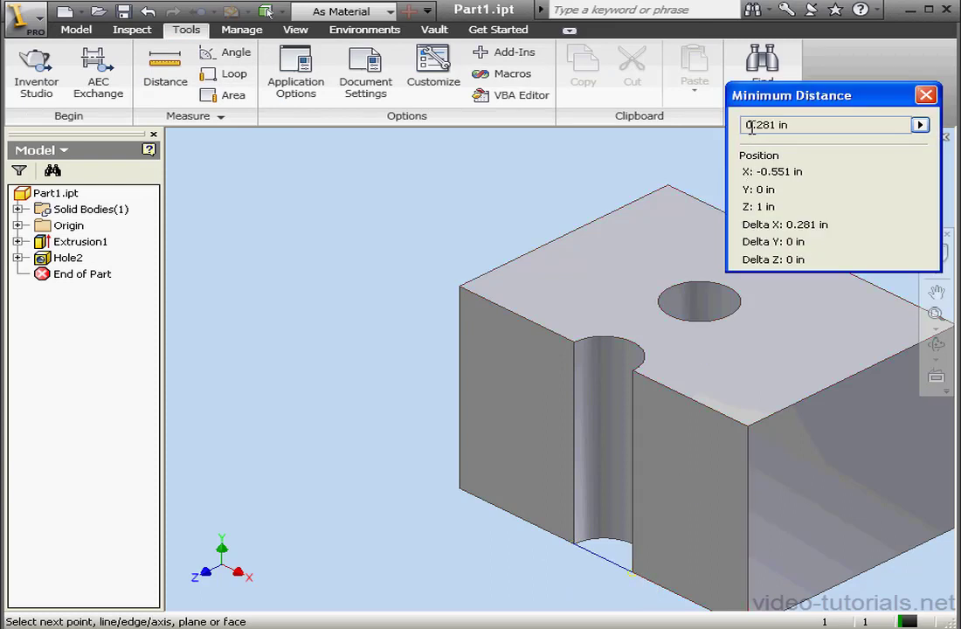